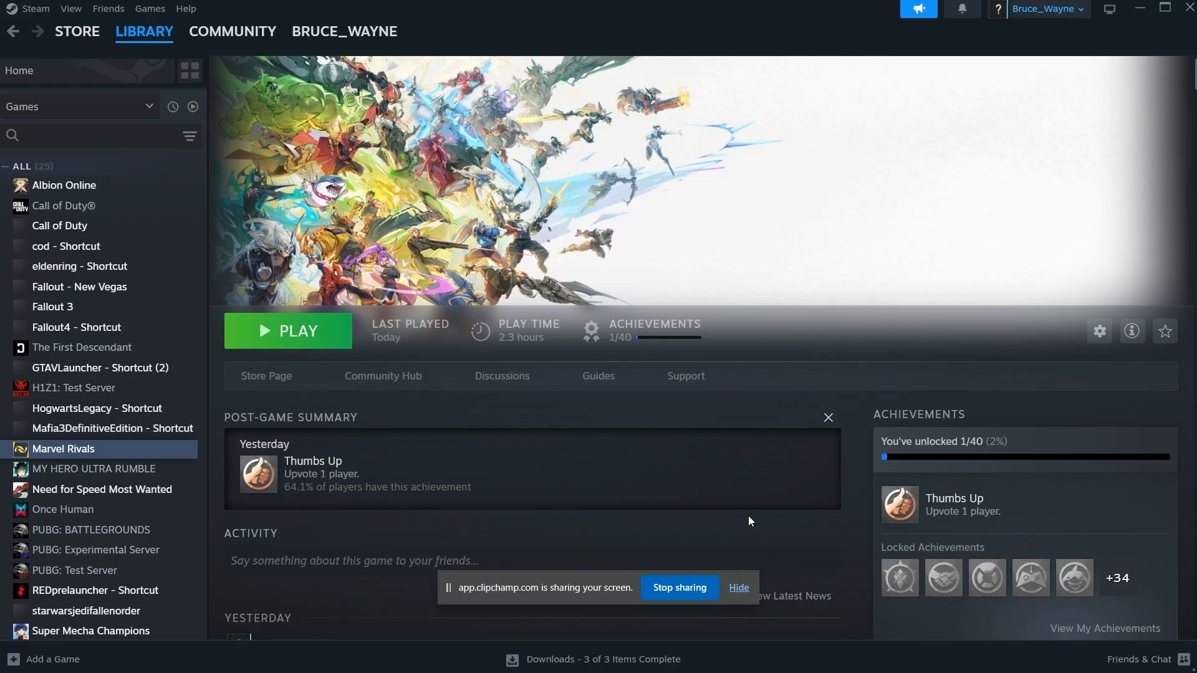
mouse_move(276, 447)
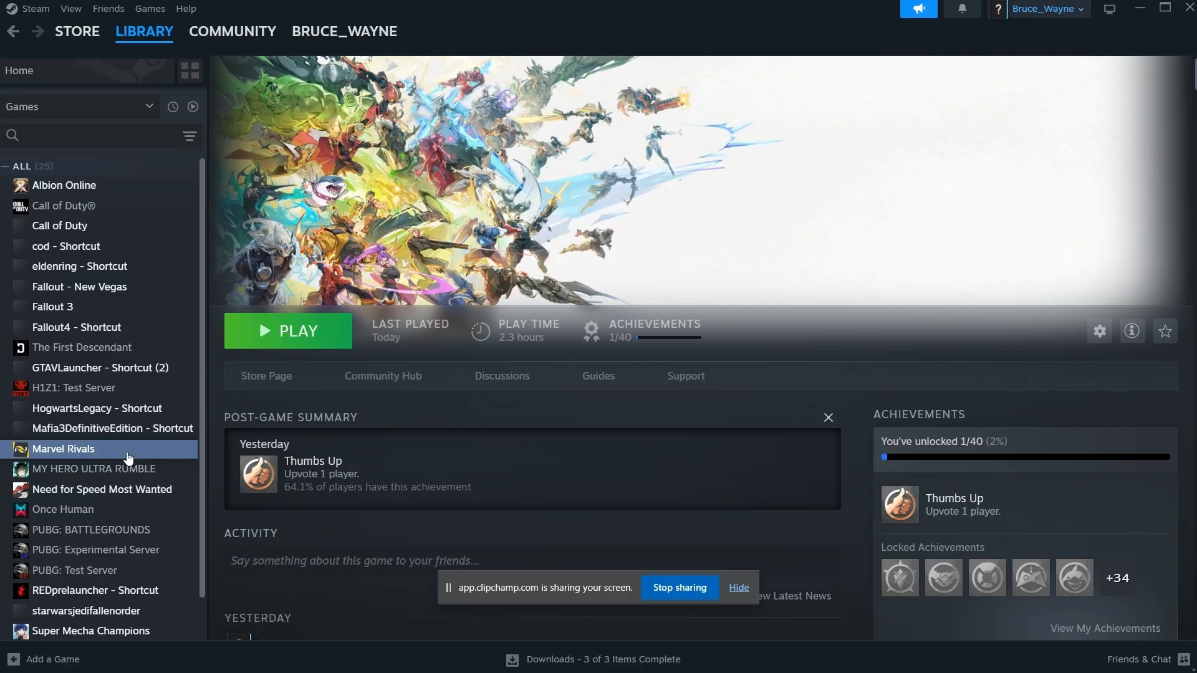
Add the -dx12 DirectX 12 launch option in Marvel Rivals' Properties
right_click(62, 449)
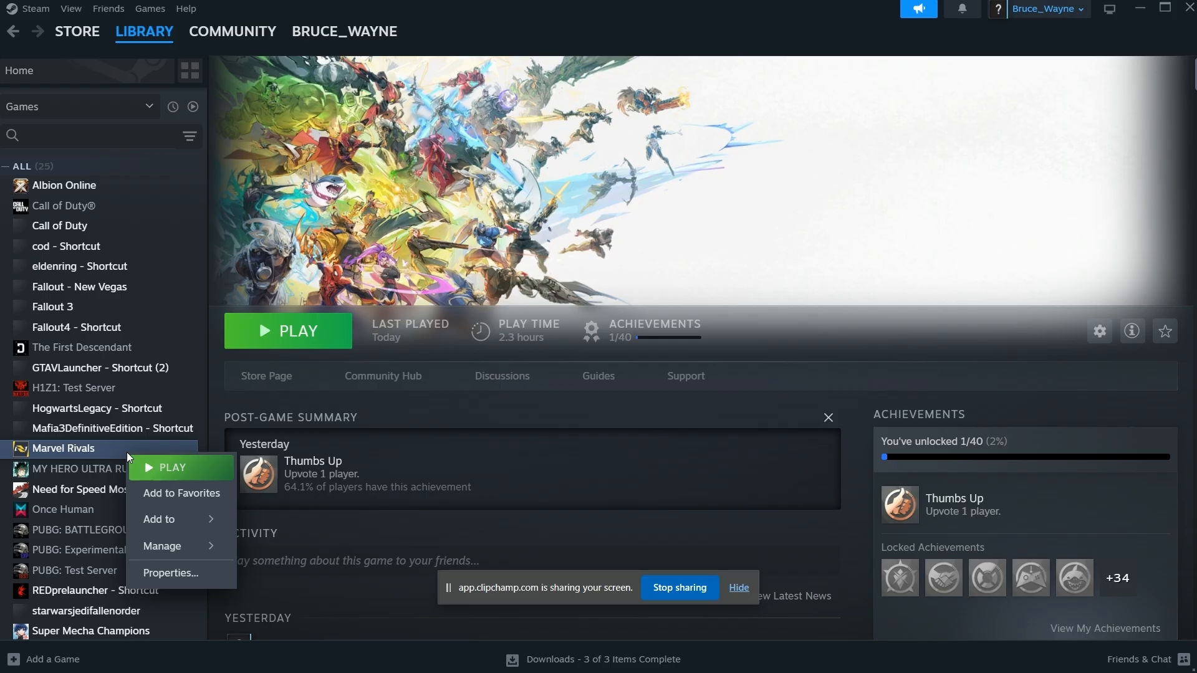
mouse_move(177, 576)
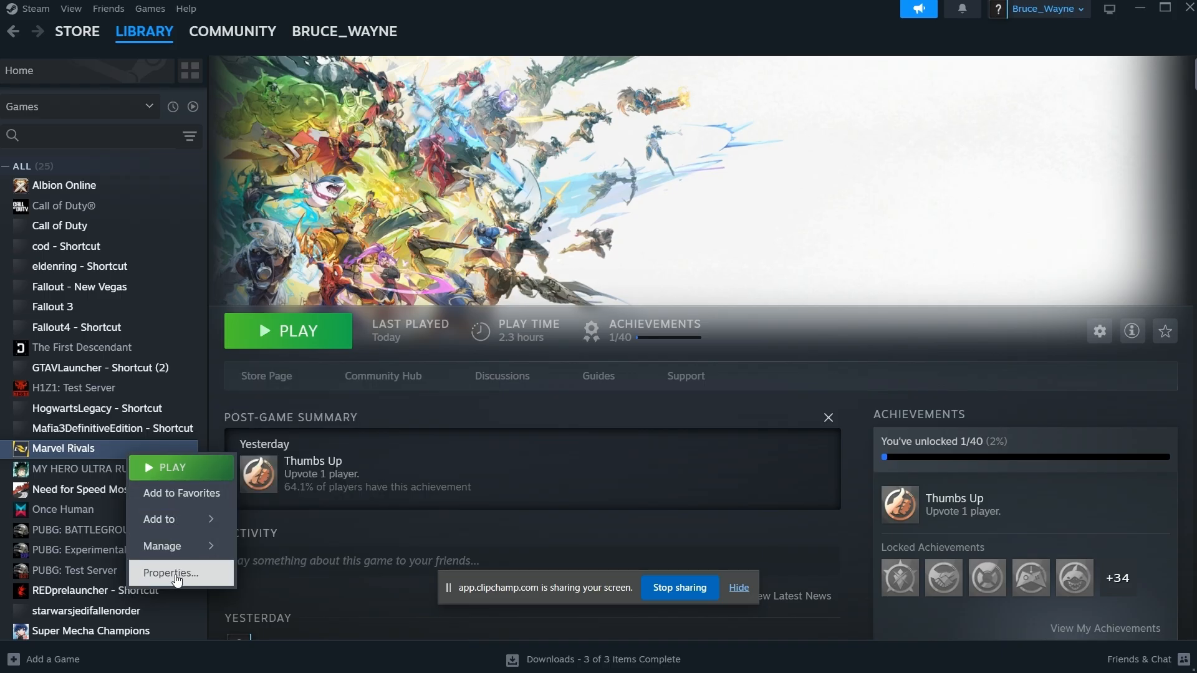
click(177, 573)
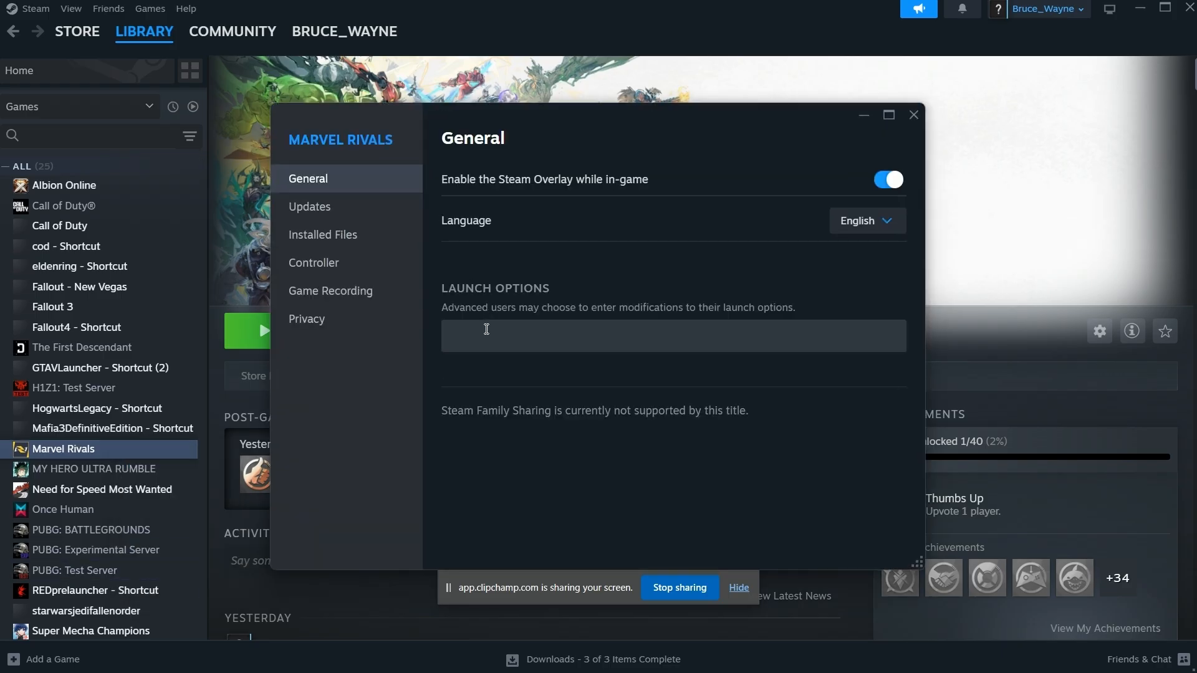
mouse_move(516, 339)
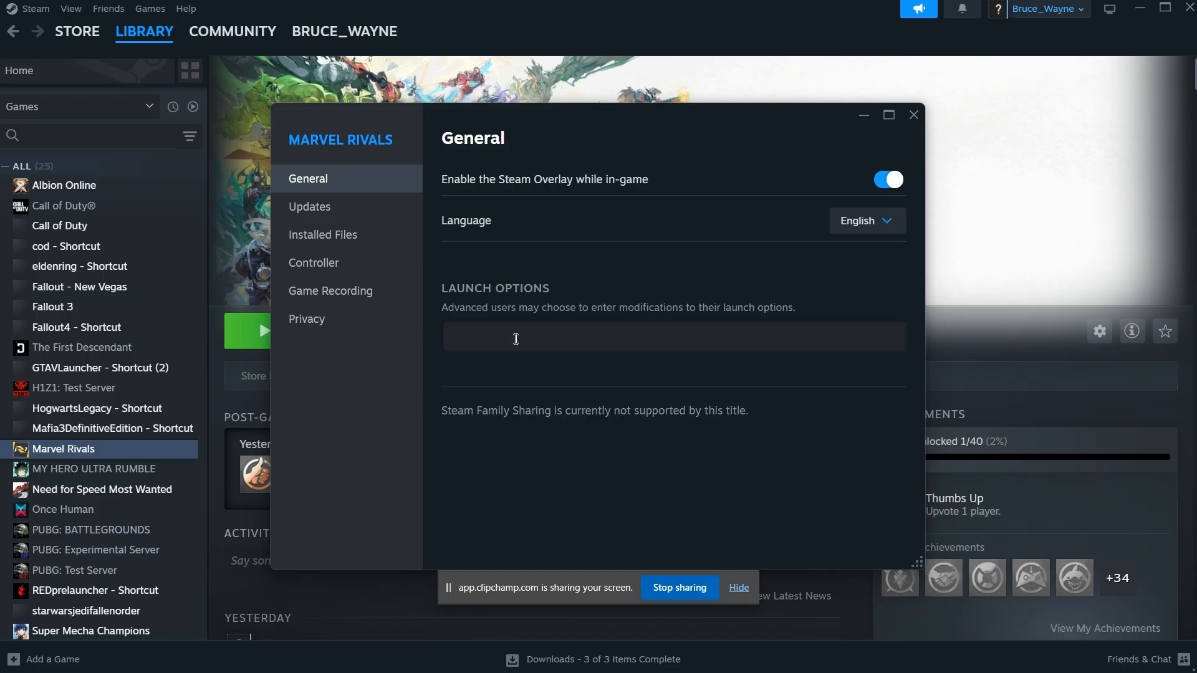
text(-d)
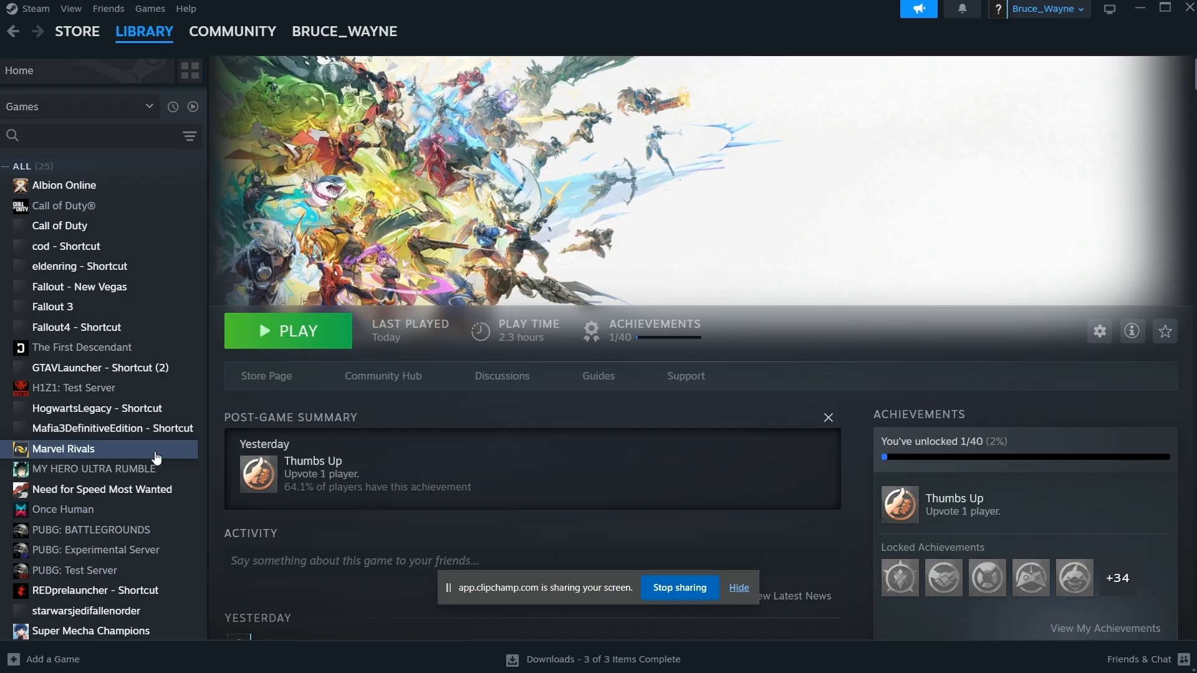
mouse_move(143, 451)
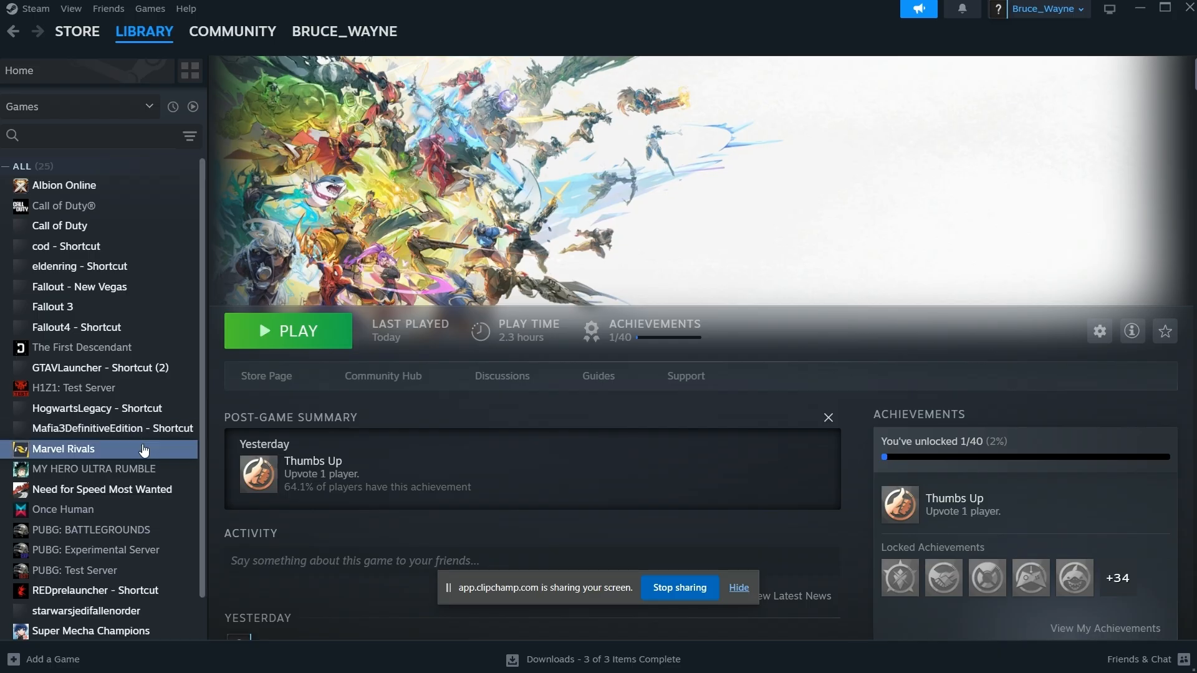
Verify integrity of Marvel Rivals' game files from the Installed Files settings
right_click(65, 449)
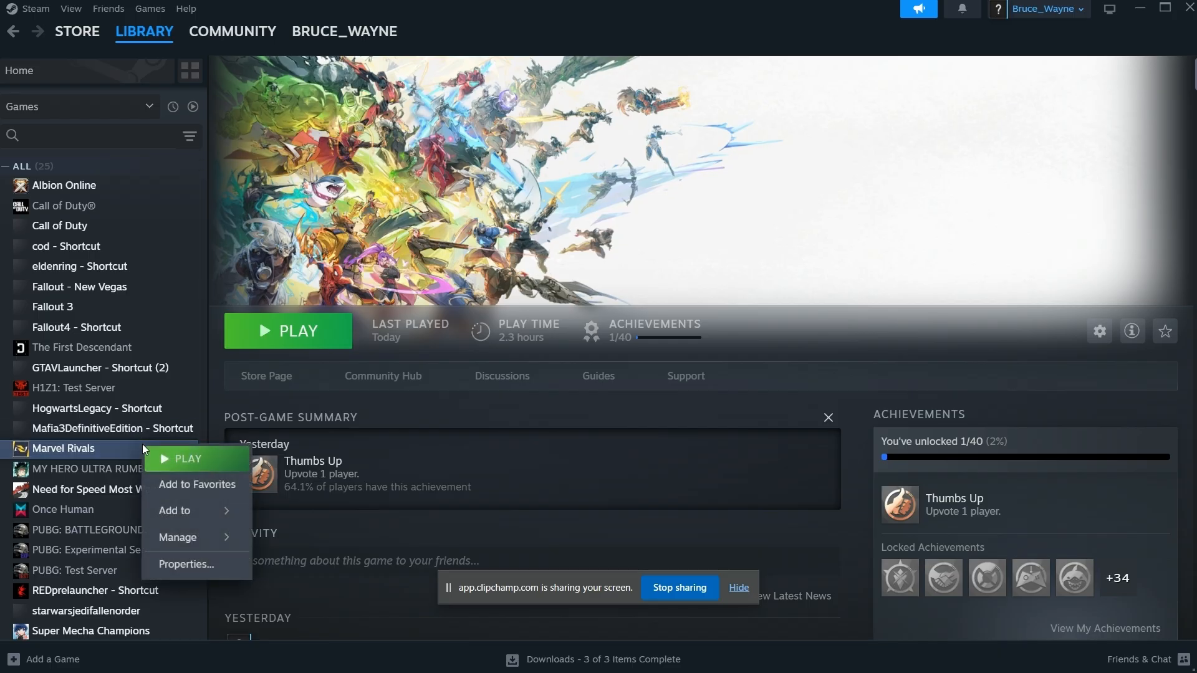
click(184, 565)
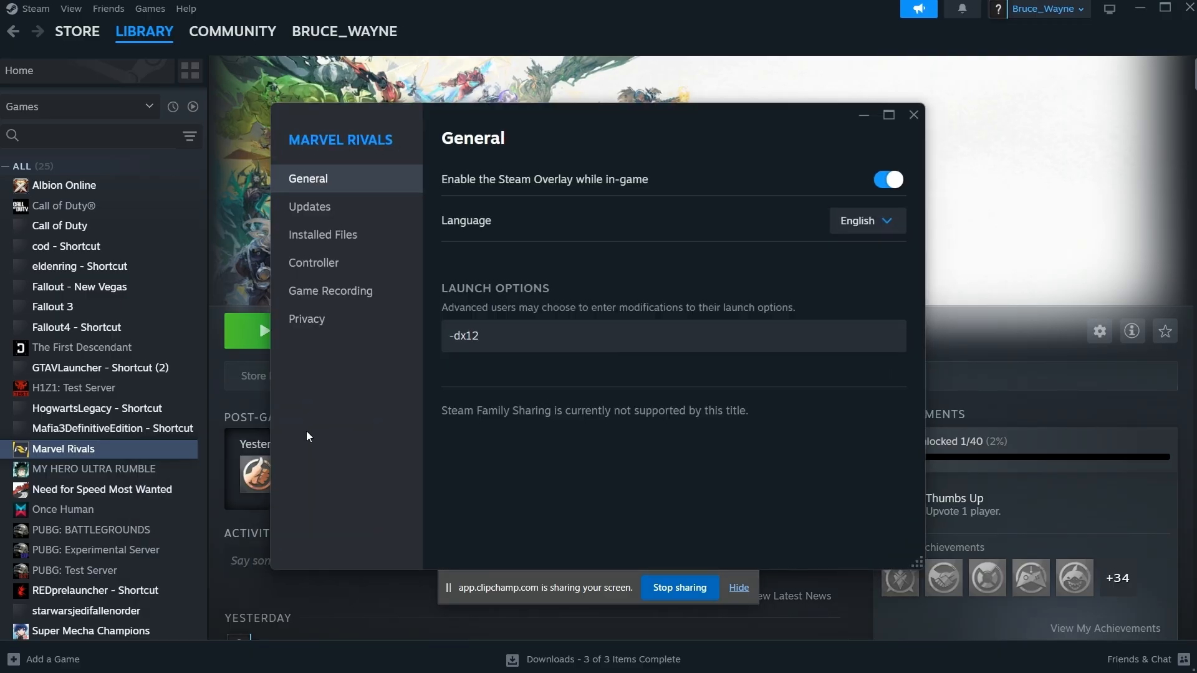
mouse_move(356, 242)
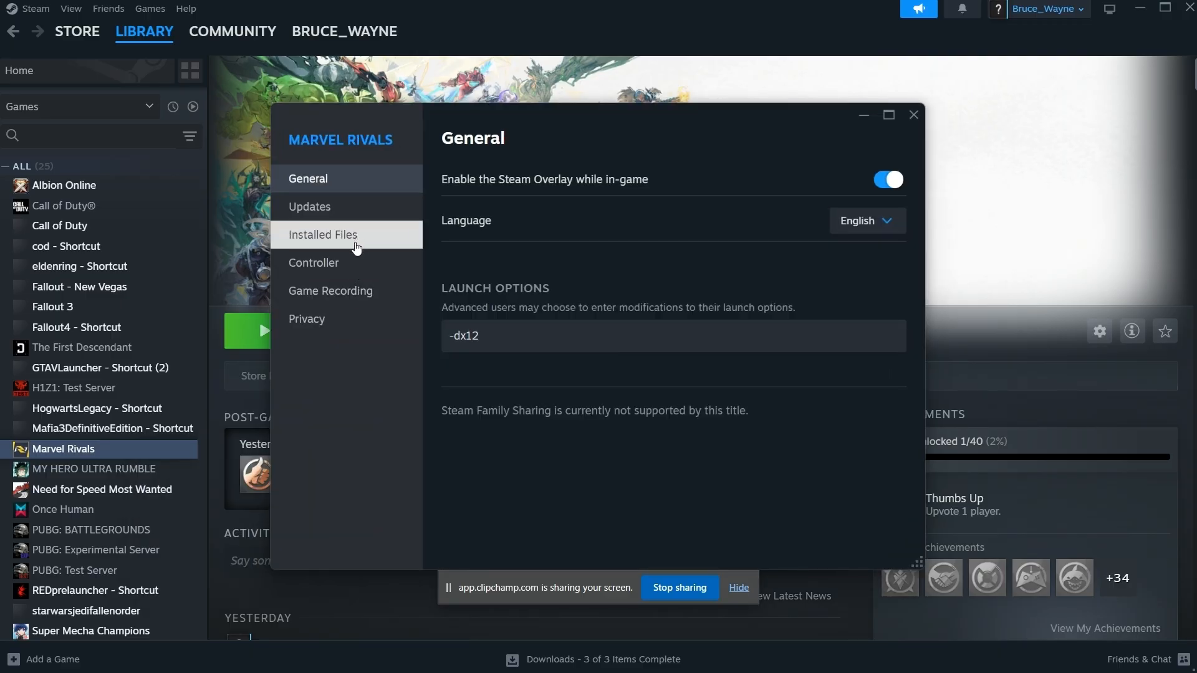
click(323, 234)
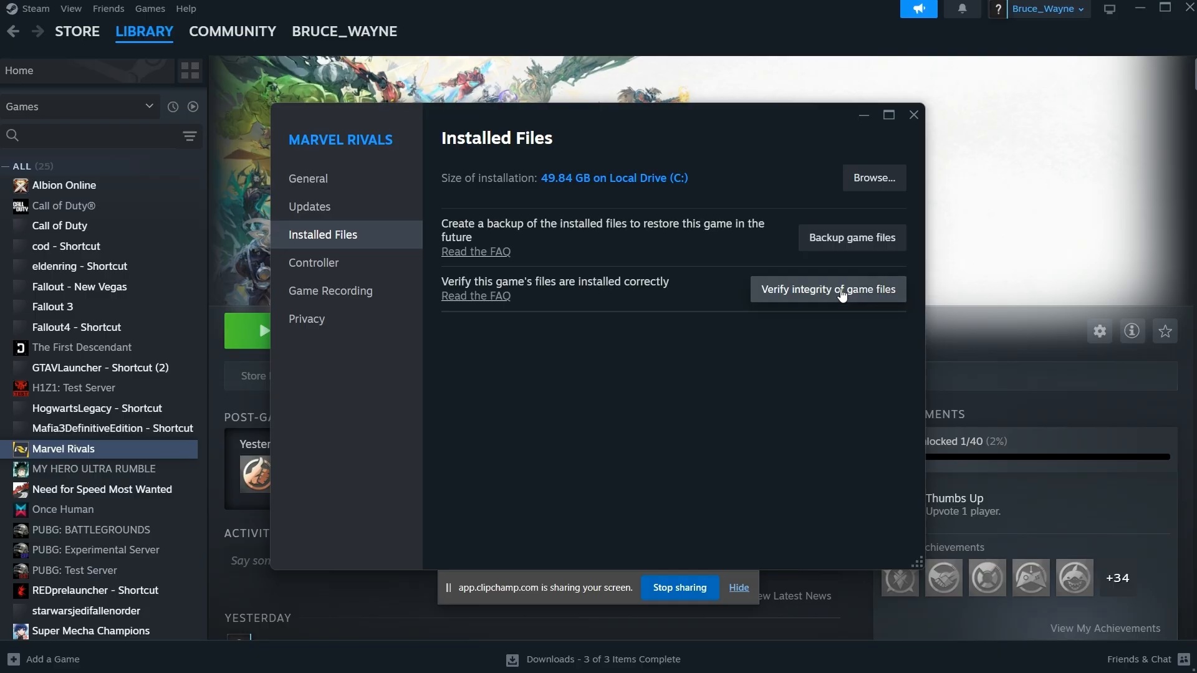
click(828, 289)
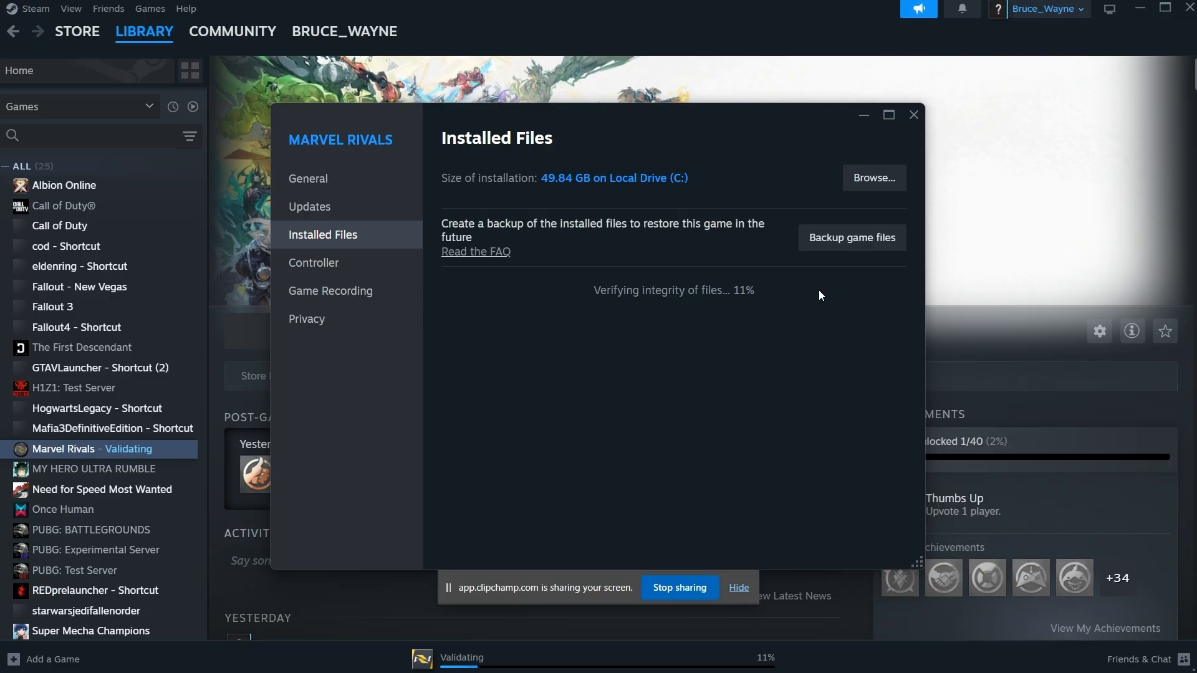
click(913, 114)
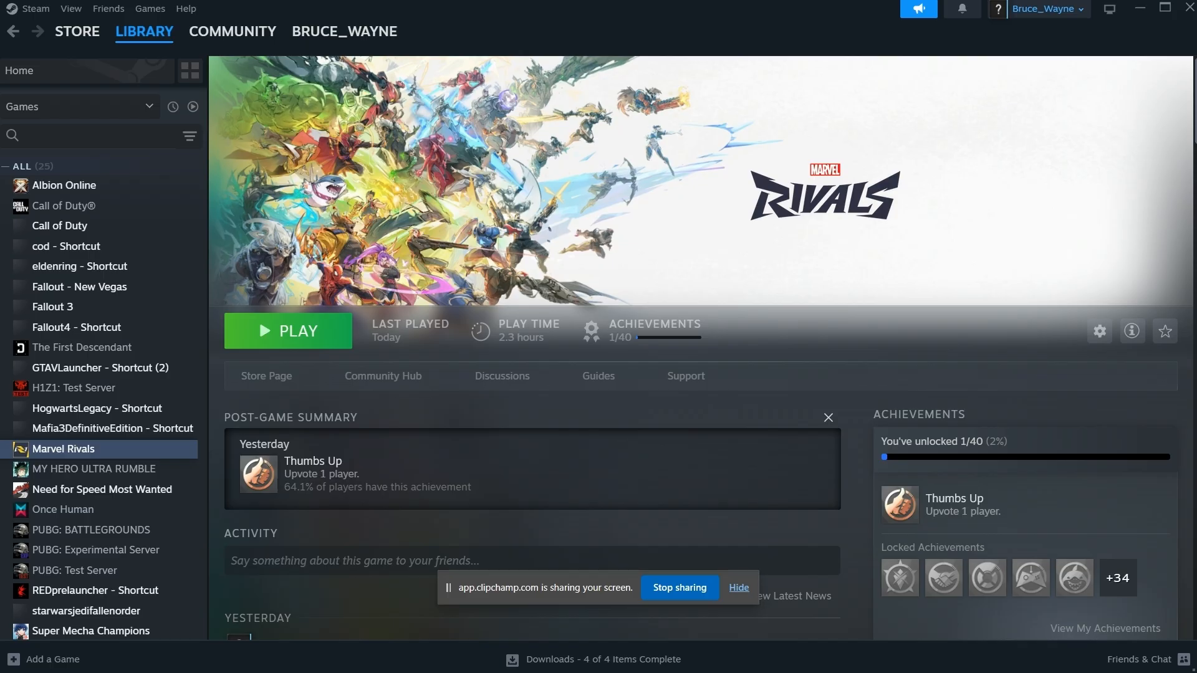
mouse_move(140, 455)
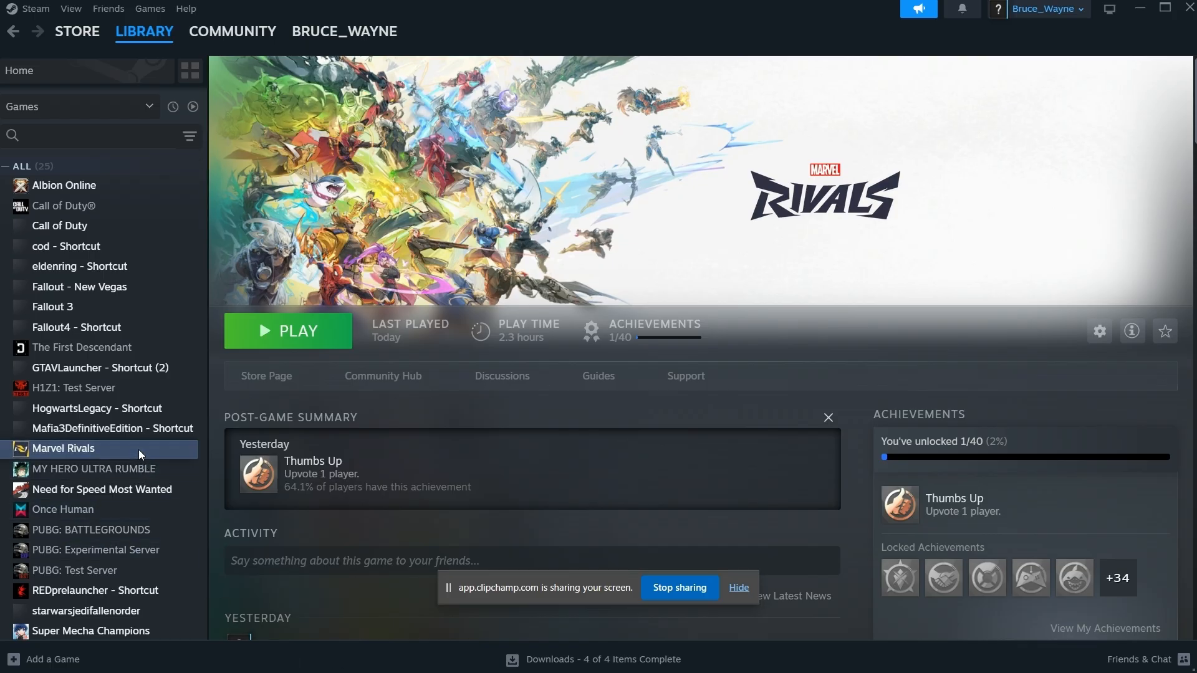
Browse Marvel Rivals' local files to open its install folder in File Explorer
right_click(62, 448)
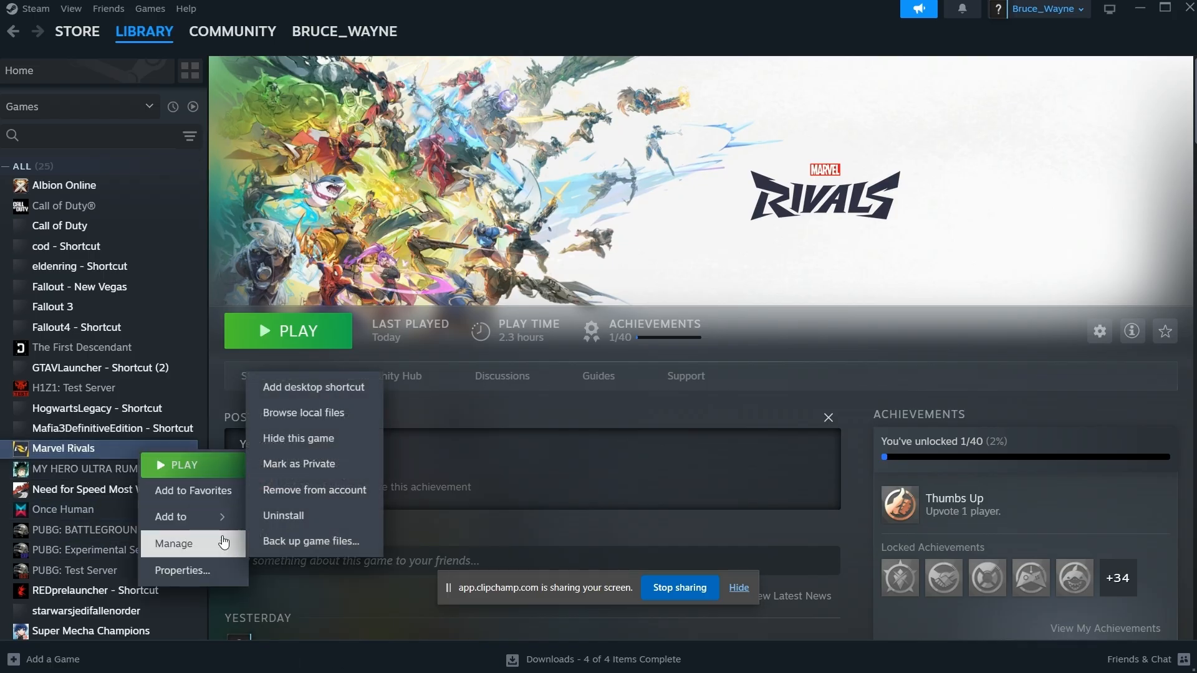
mouse_move(332, 413)
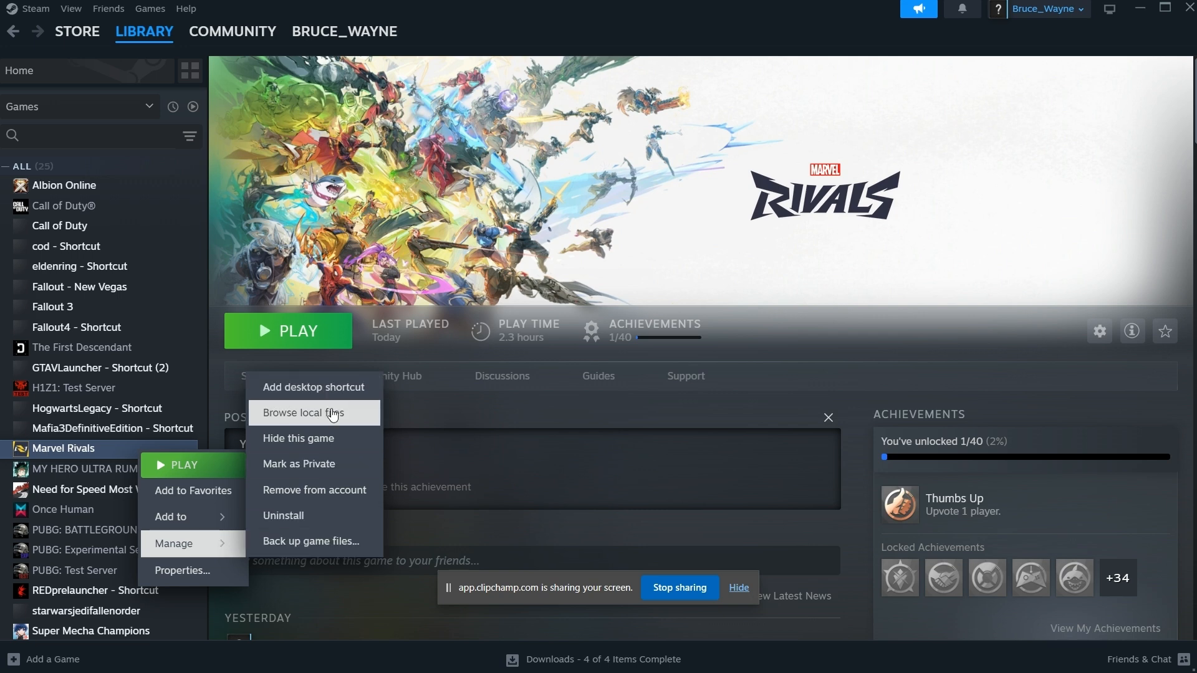
click(314, 413)
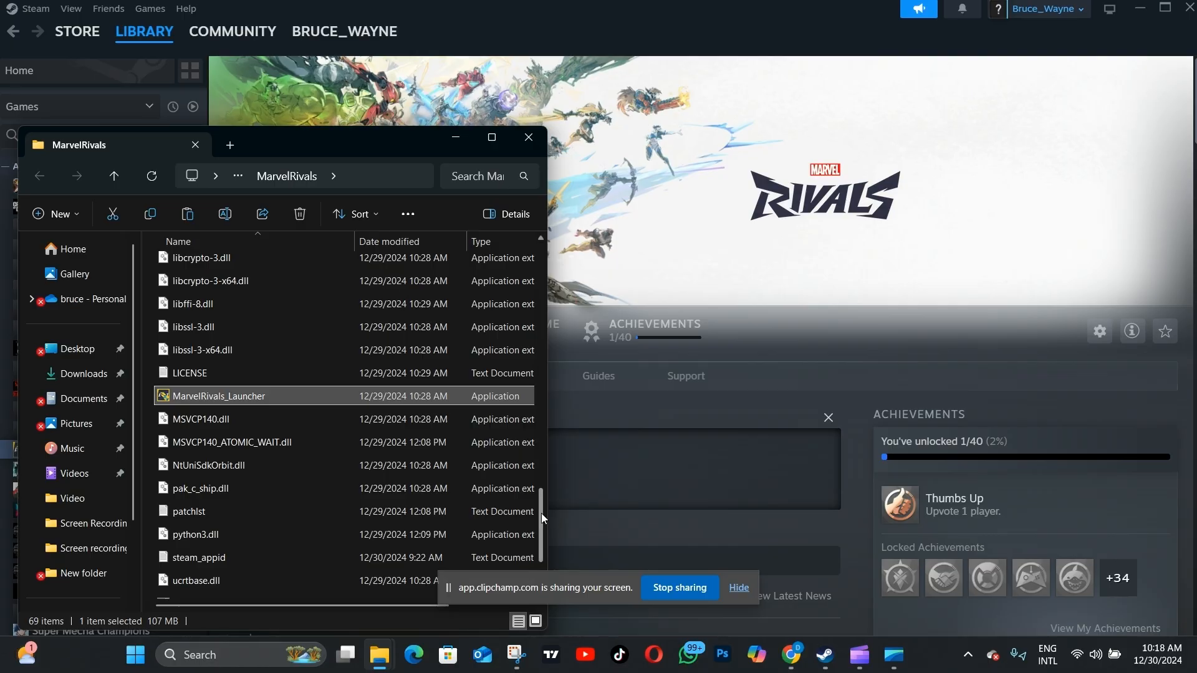
mouse_move(277, 410)
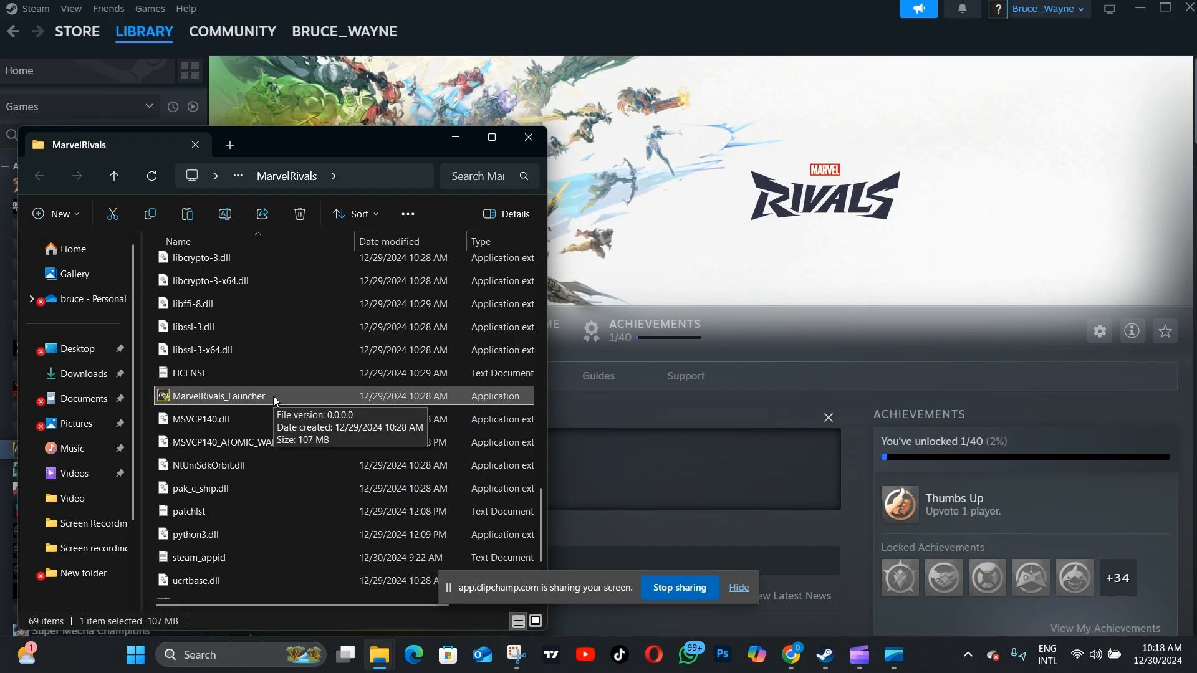
Show the Compatibility settings in MarvelRivals_Launcher's file Properties
right_click(219, 397)
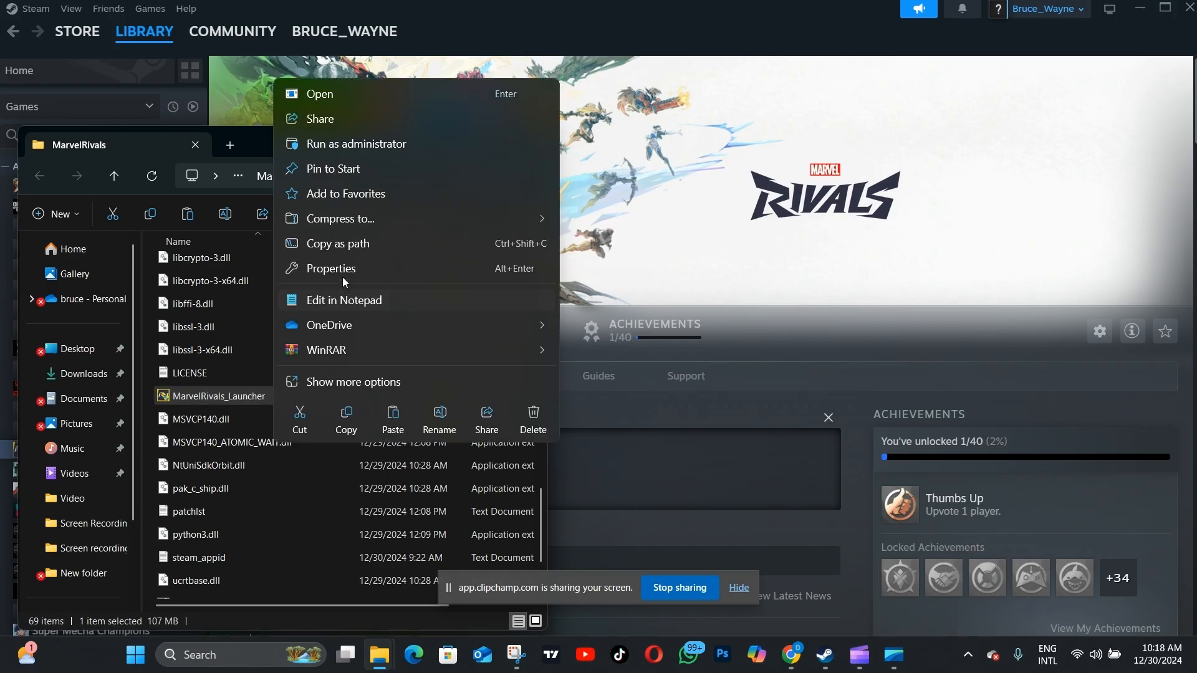
click(330, 268)
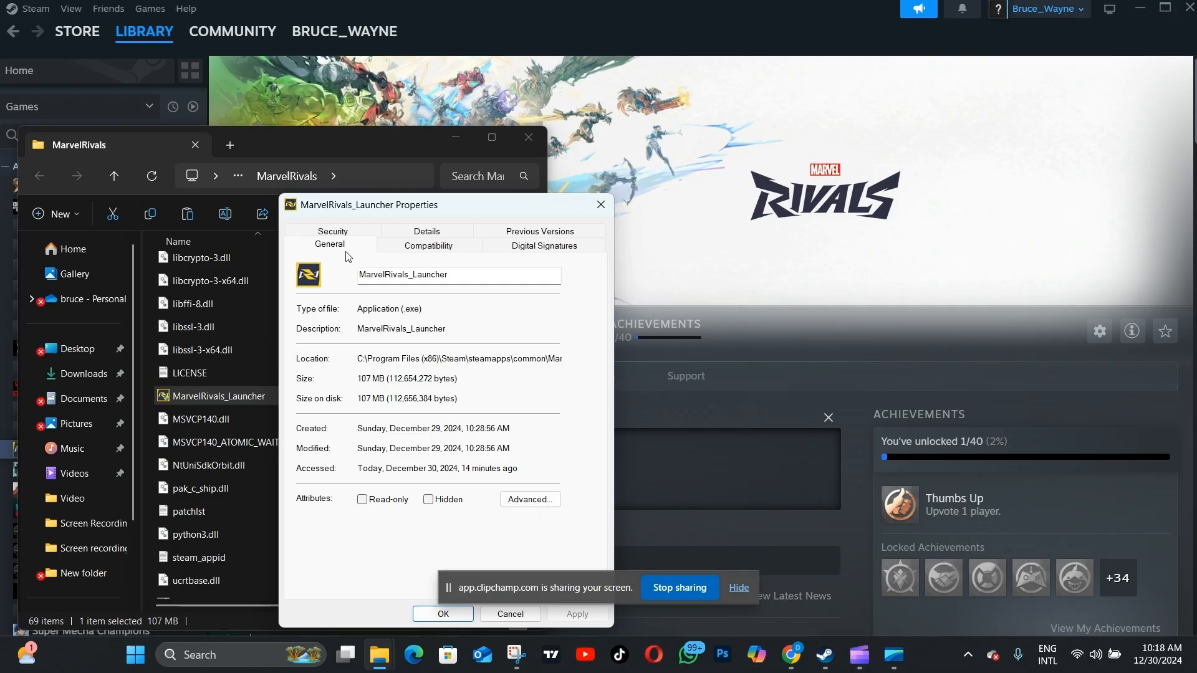
mouse_move(424, 254)
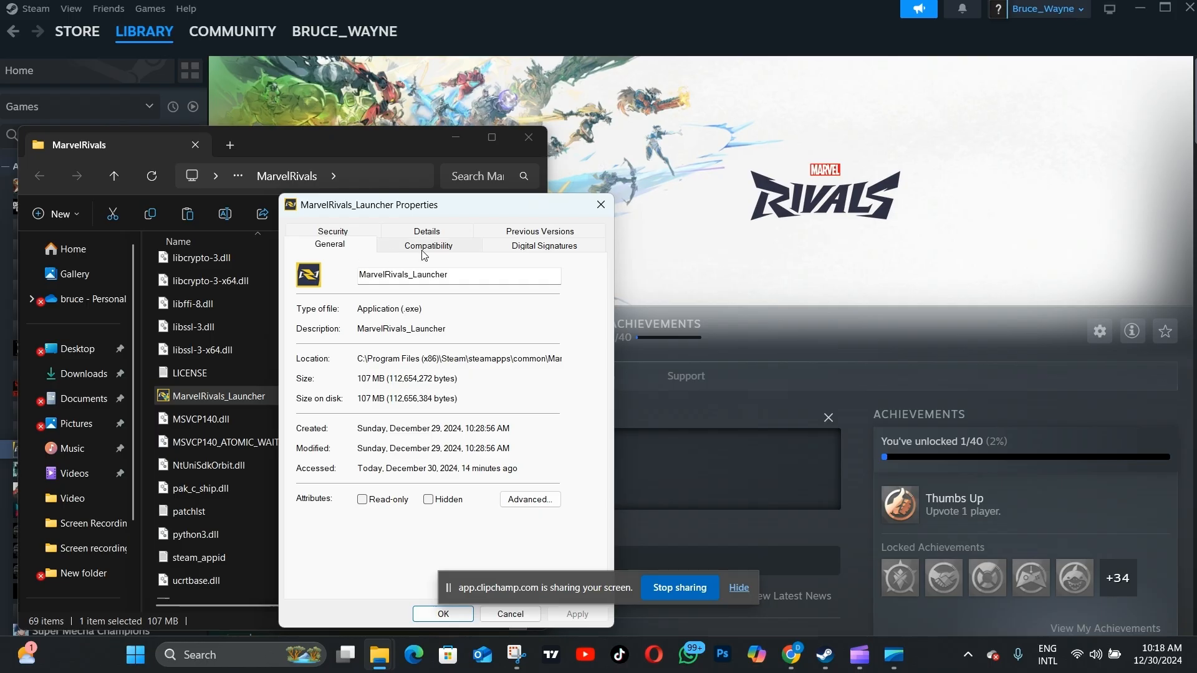
click(428, 244)
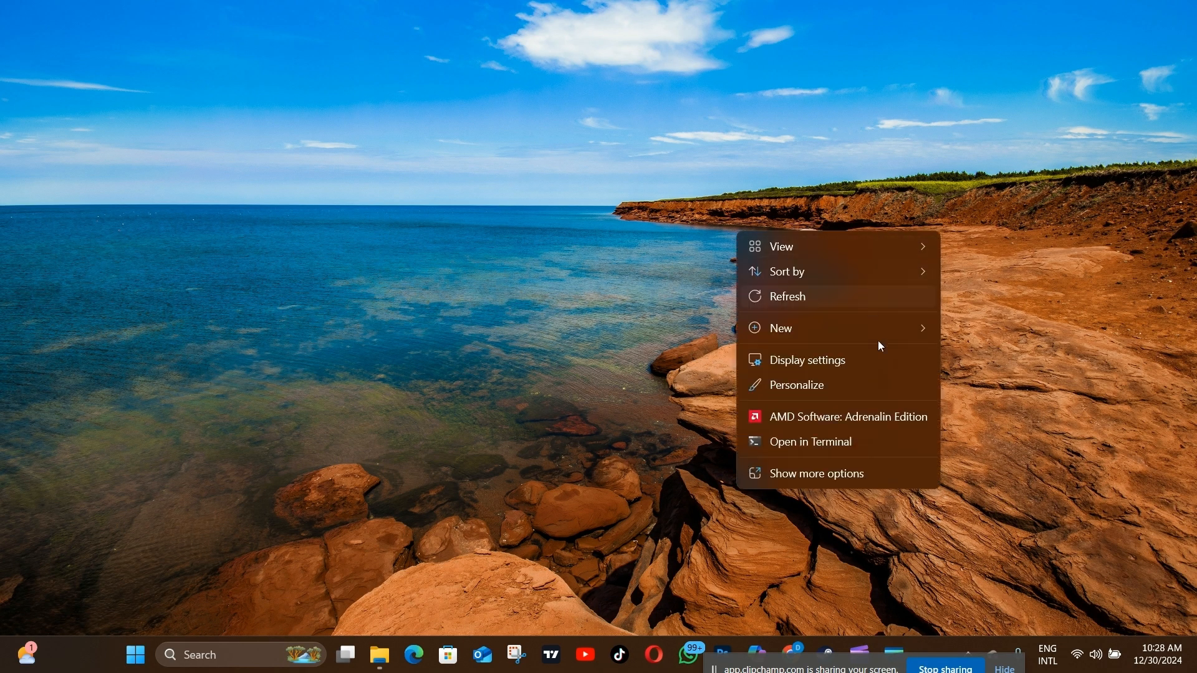
Launch AMD Software: Adrenalin Edition from the desktop context menu
click(848, 416)
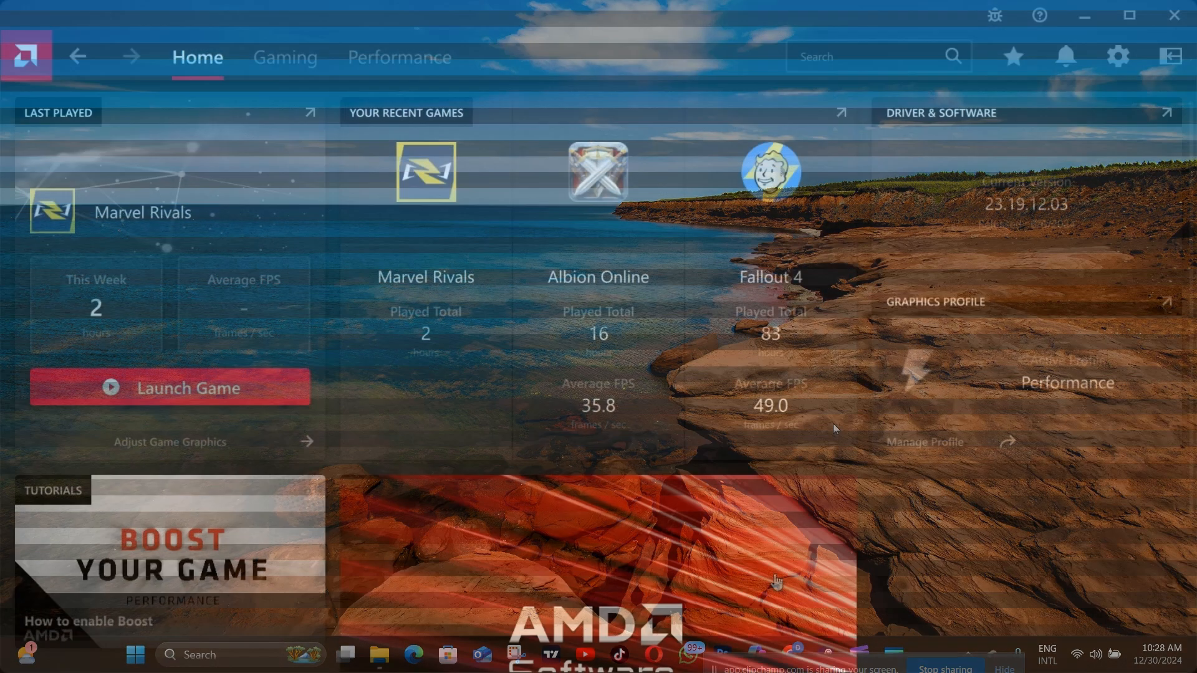